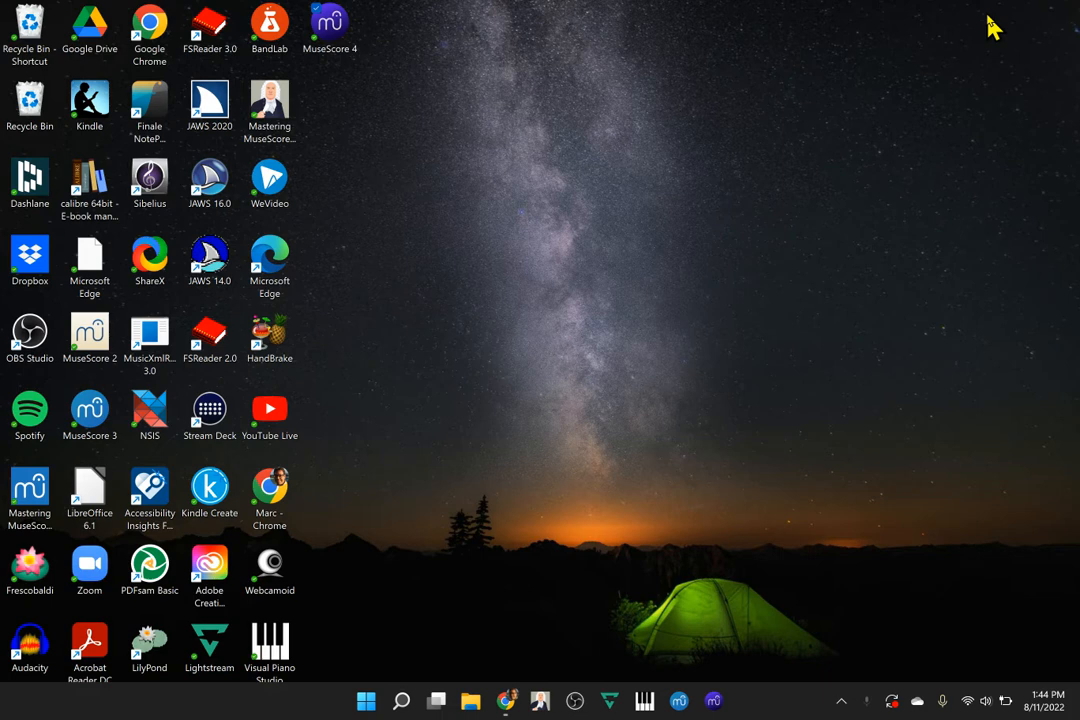
pyautogui.moveTo(712, 710)
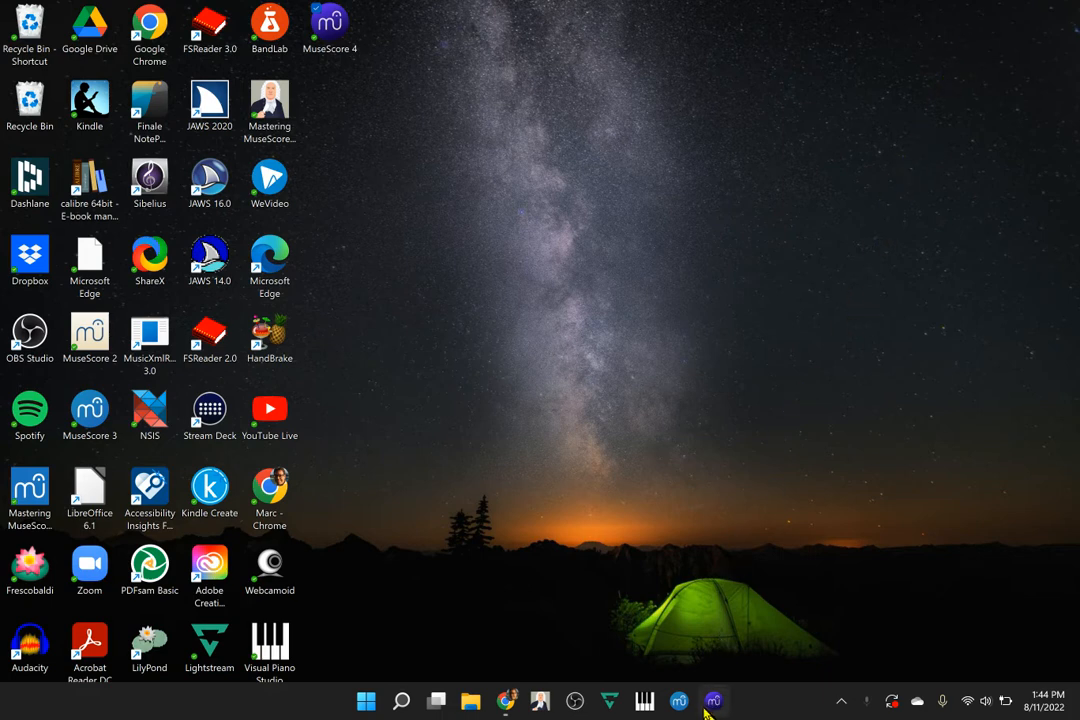
pyautogui.moveTo(714, 698)
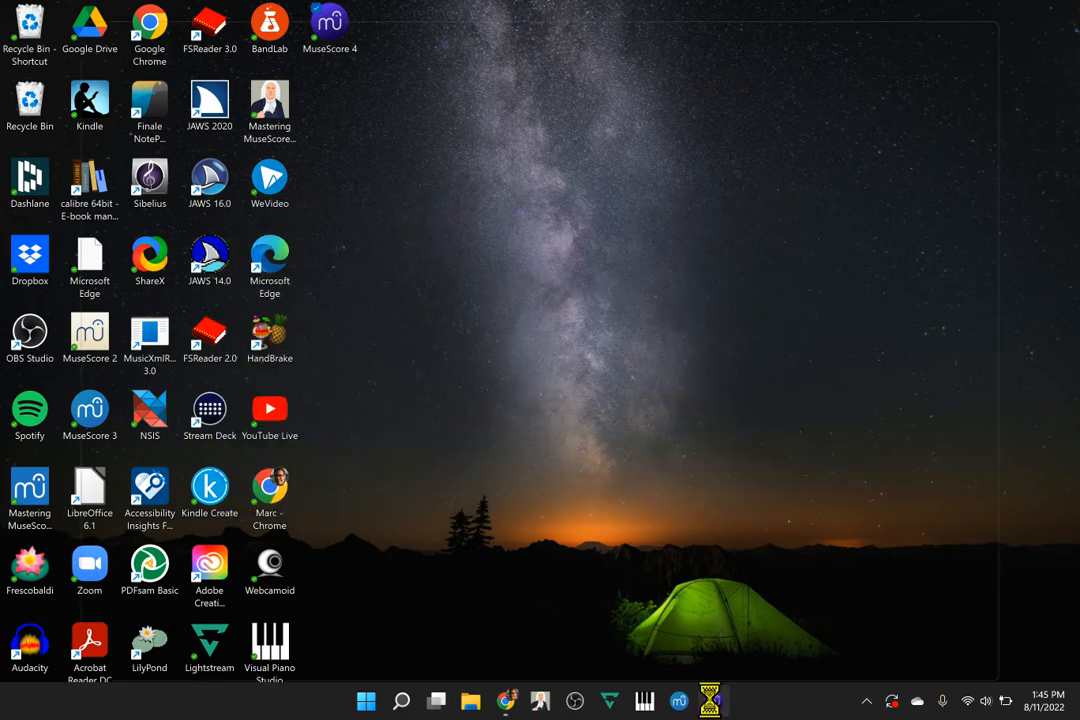
# Launch MuseScore 4 so the Getting started welcome dialog appears.
pyautogui.doubleClick(332, 22)
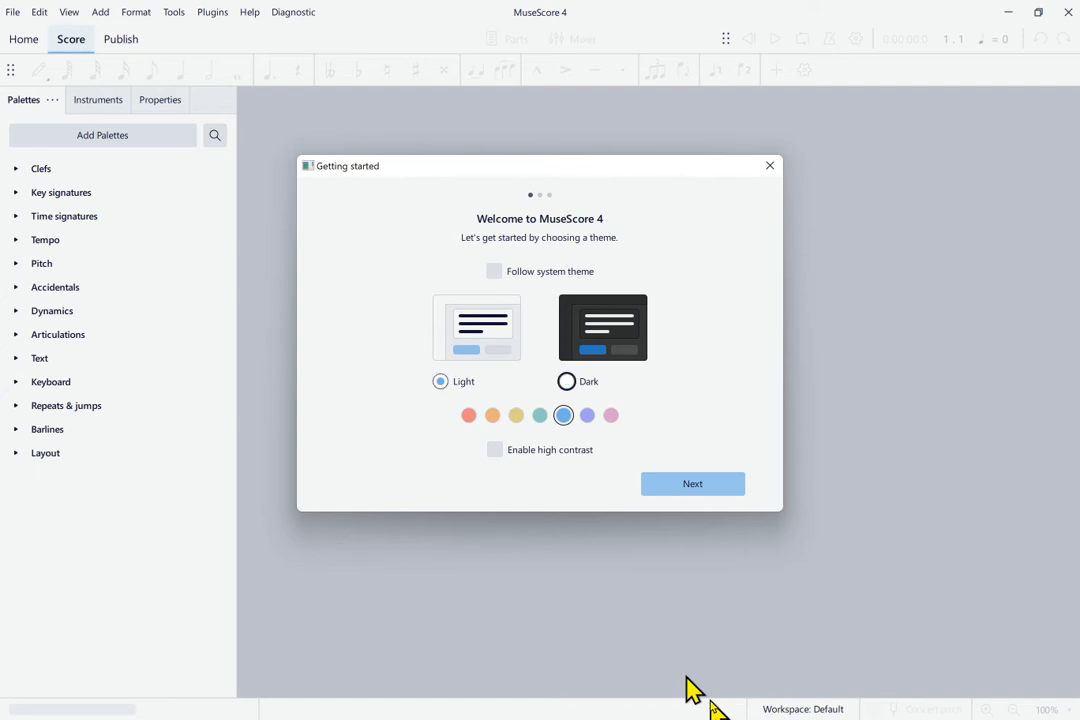
# Select the Dark theme in the Getting started dialog.
pyautogui.click(562, 380)
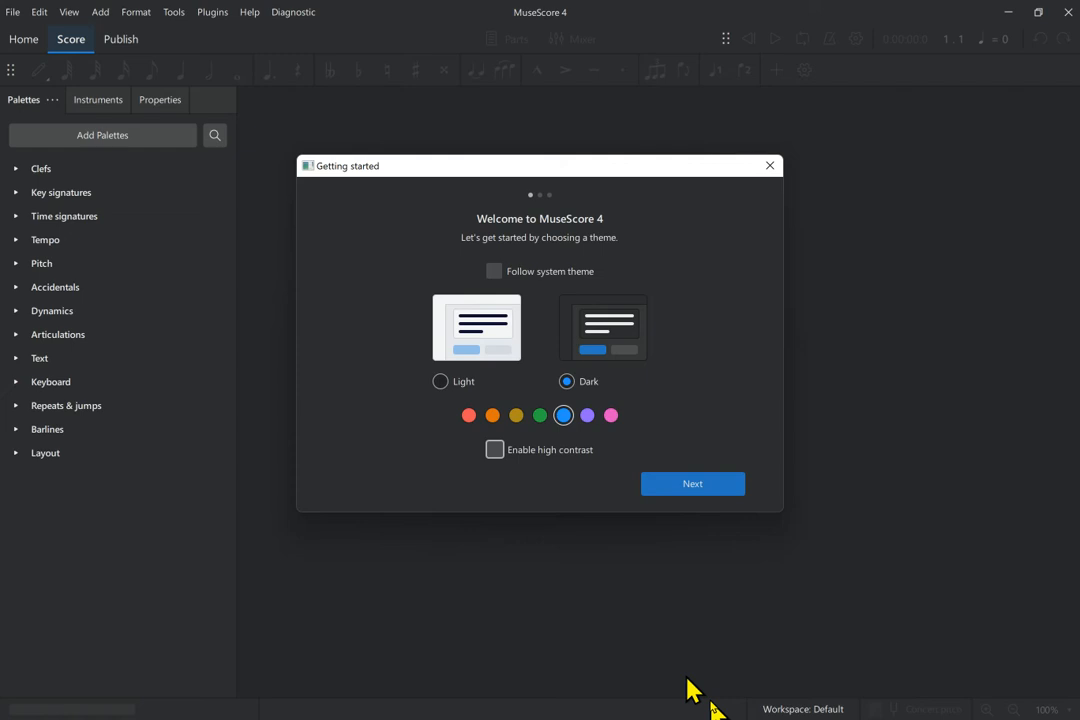
# Enable high contrast for a black interface with bright outlines.
pyautogui.click(494, 448)
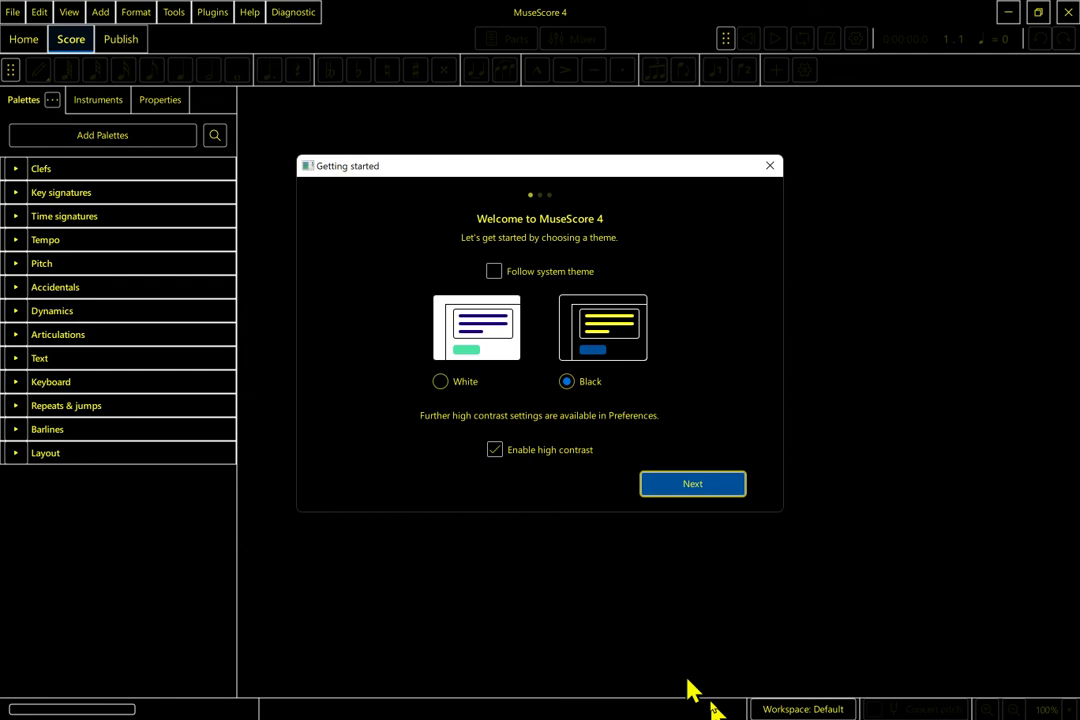
# Advance past the theme and Playback pages without downloading Muse Sounds.
pyautogui.click(692, 482)
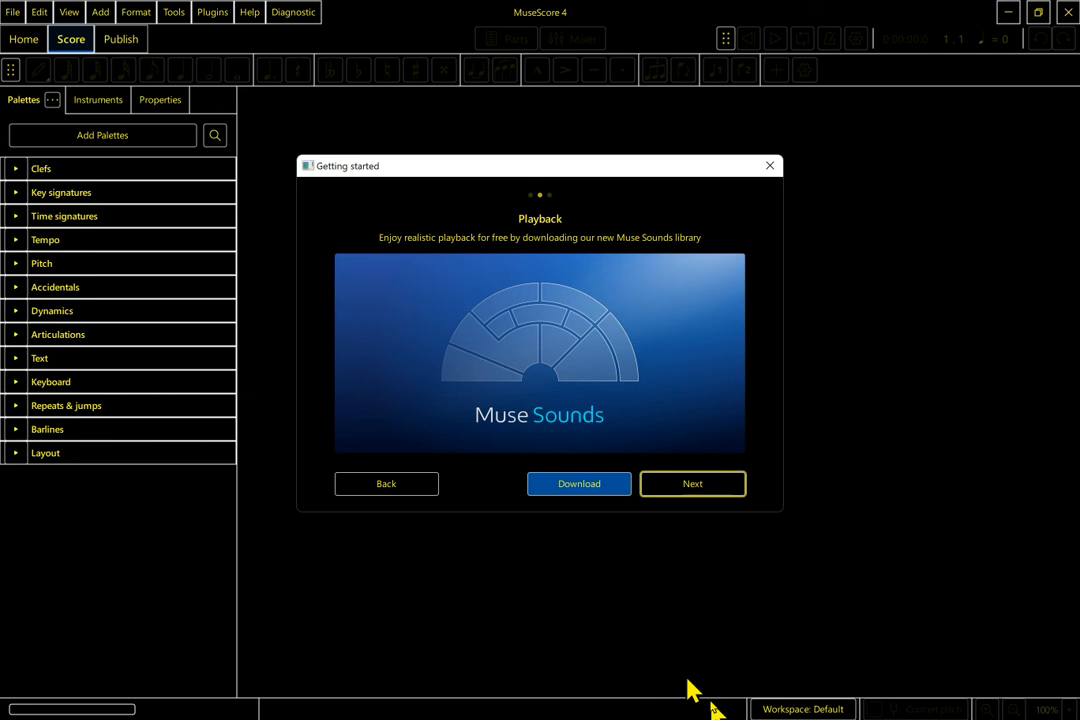
pyautogui.click(692, 482)
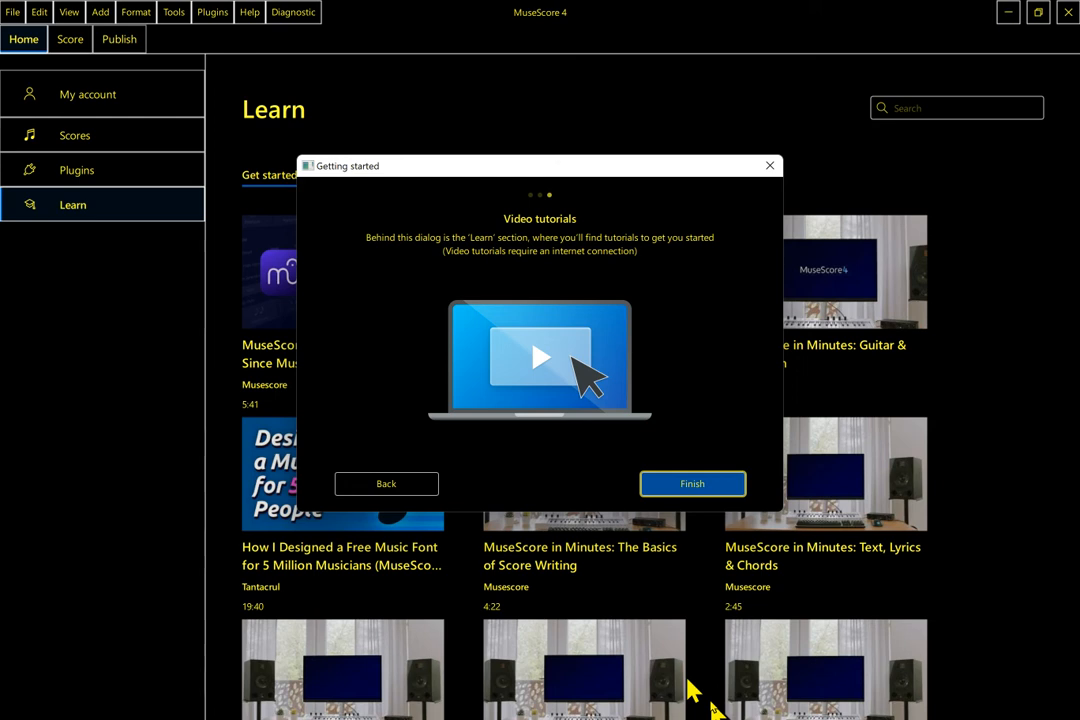
# Finish the wizard on the Video tutorials page, leaving the Learn tab showing.
pyautogui.click(692, 482)
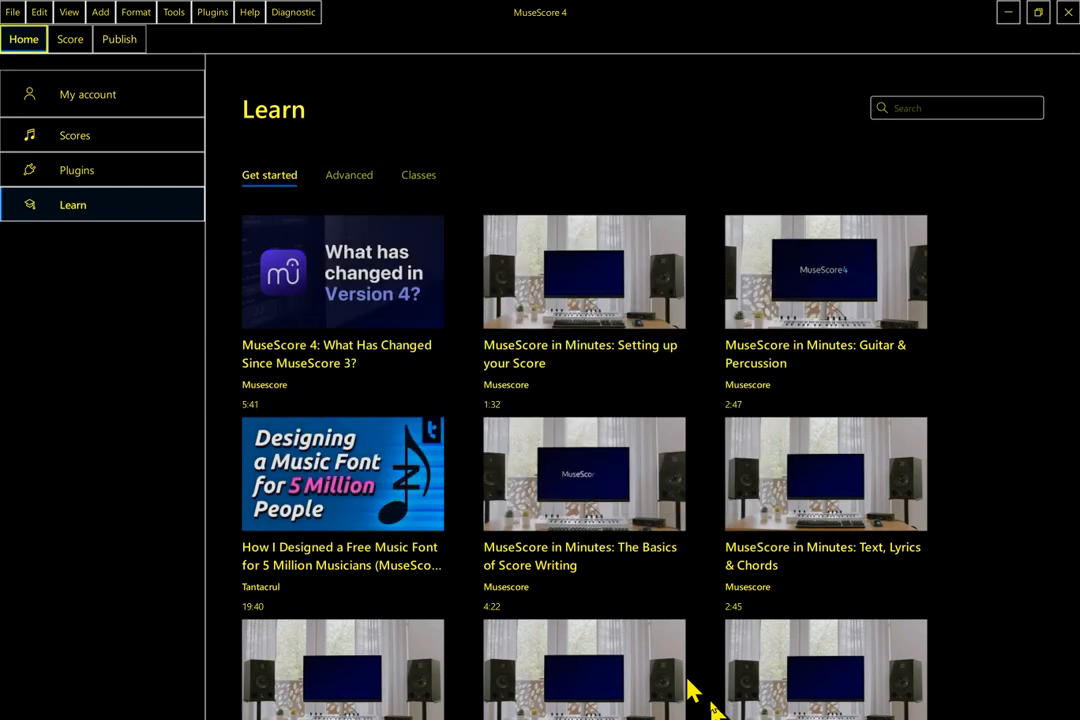